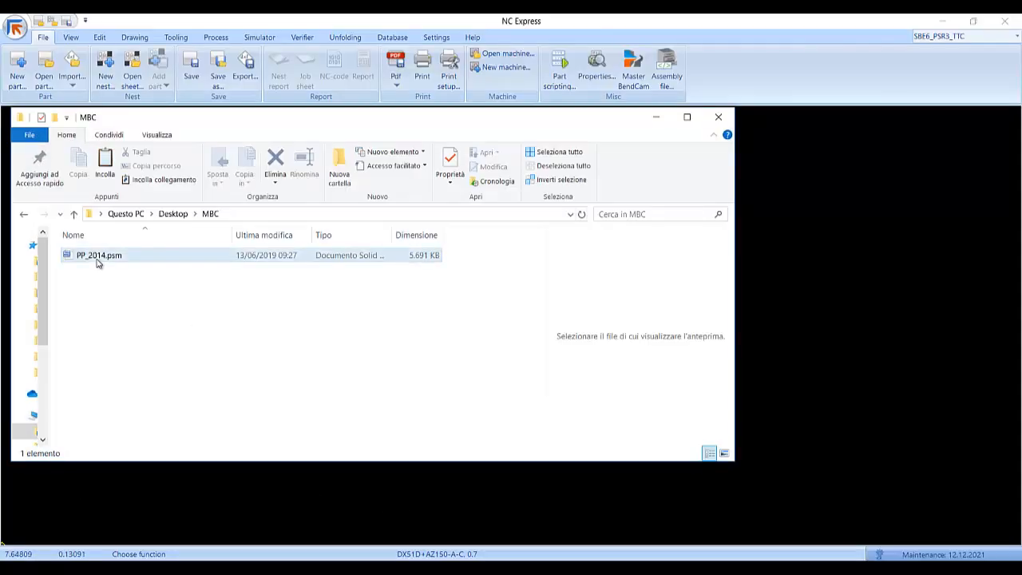
- Import PP_2014.psm via 2D Import and unfold it into a flat blank
left_click(99, 256)
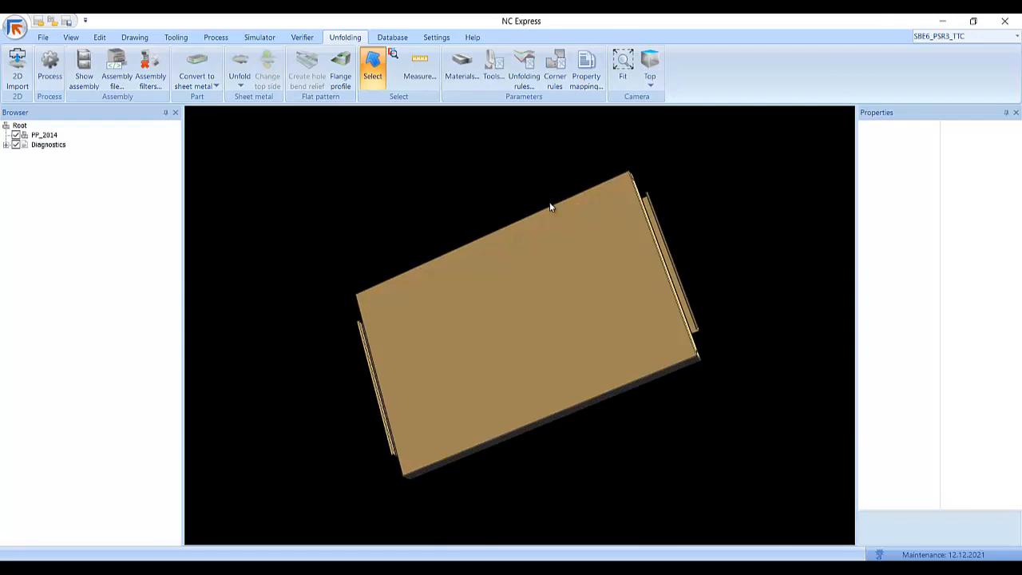
left_click(196, 67)
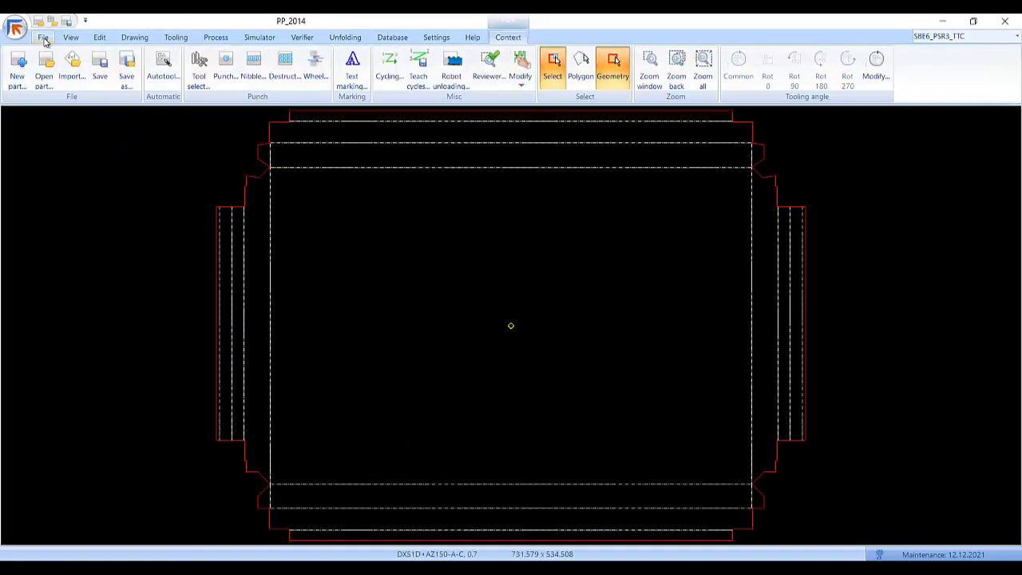
- Create a new program with piece PP_2014 from the MBC folder loaded into the cell
left_click(43, 36)
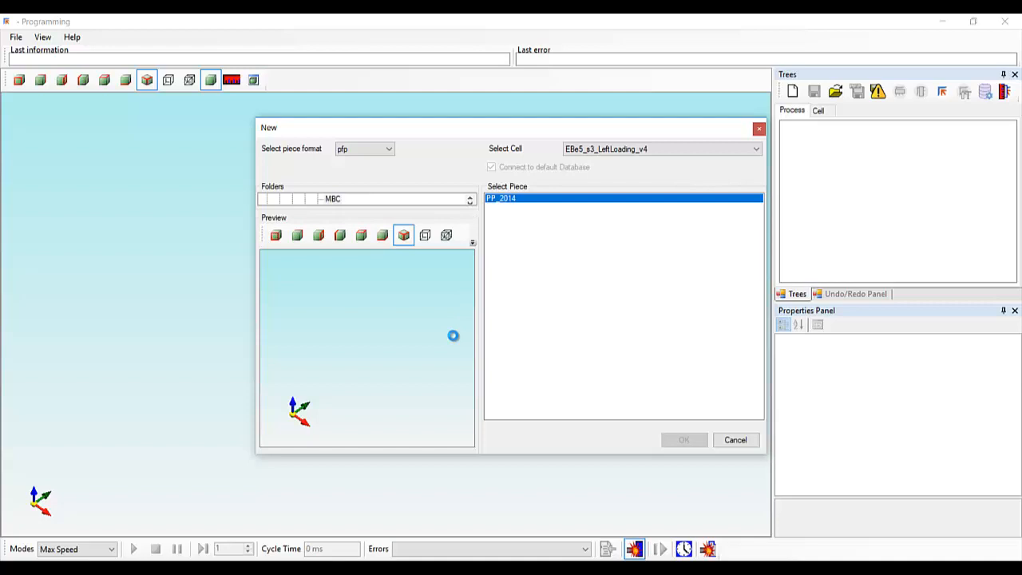
left_click(735, 440)
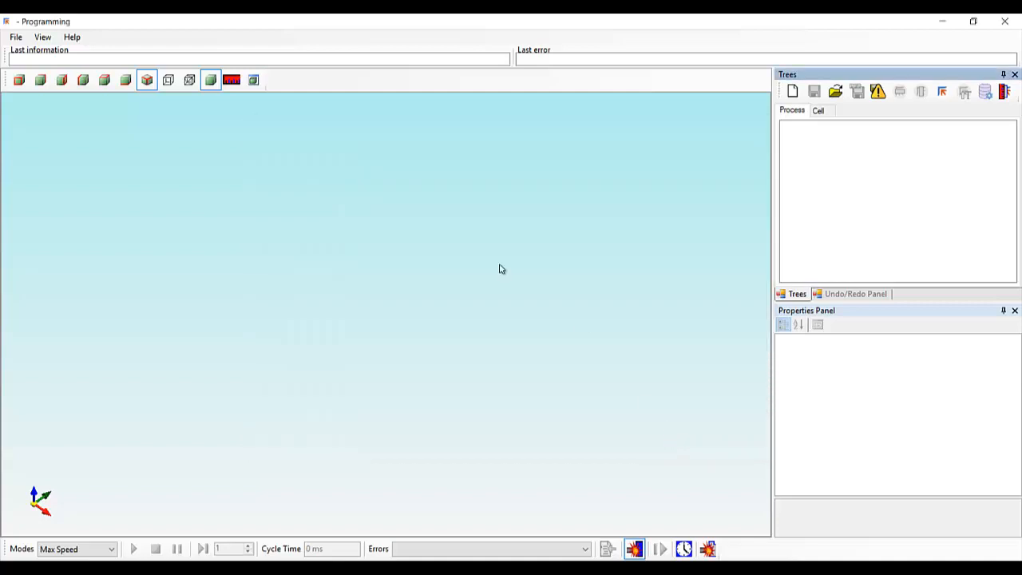
mouse_move(644, 249)
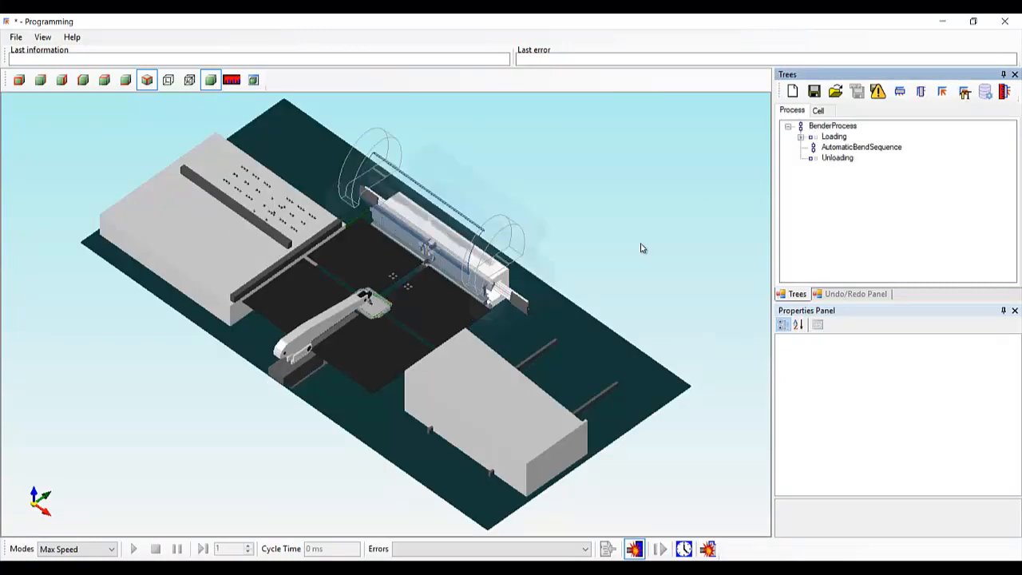
- Expand Loading and AutomaticBendSequence and show the Centering Tool window for the CenteringConveyorPhase
left_click(920, 90)
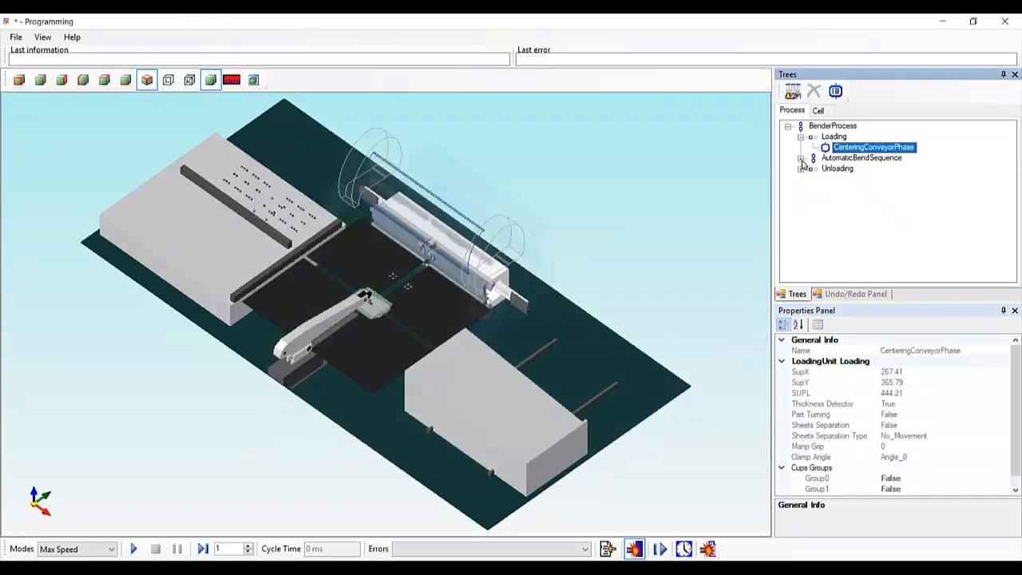
left_click(803, 158)
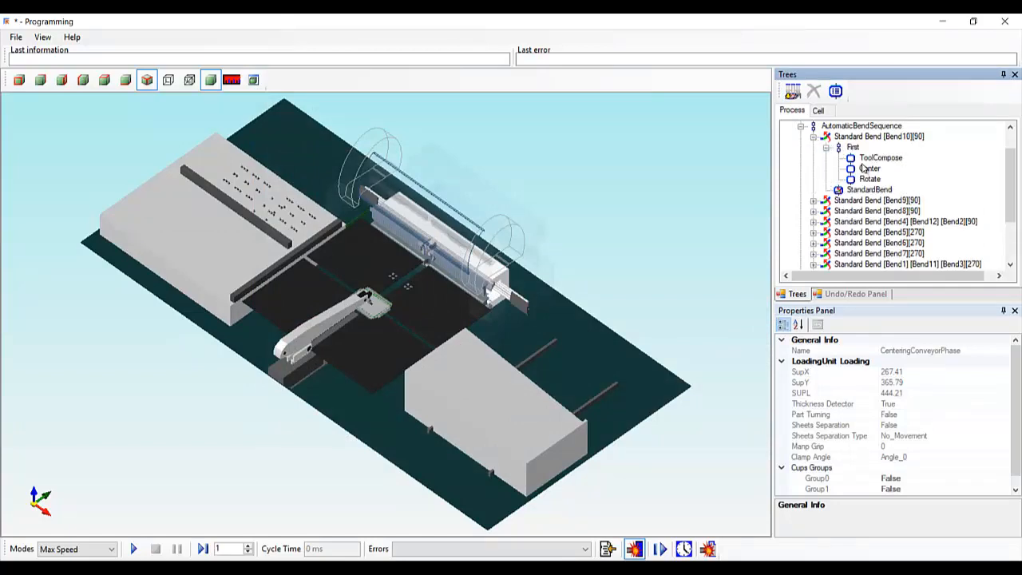
left_click(869, 169)
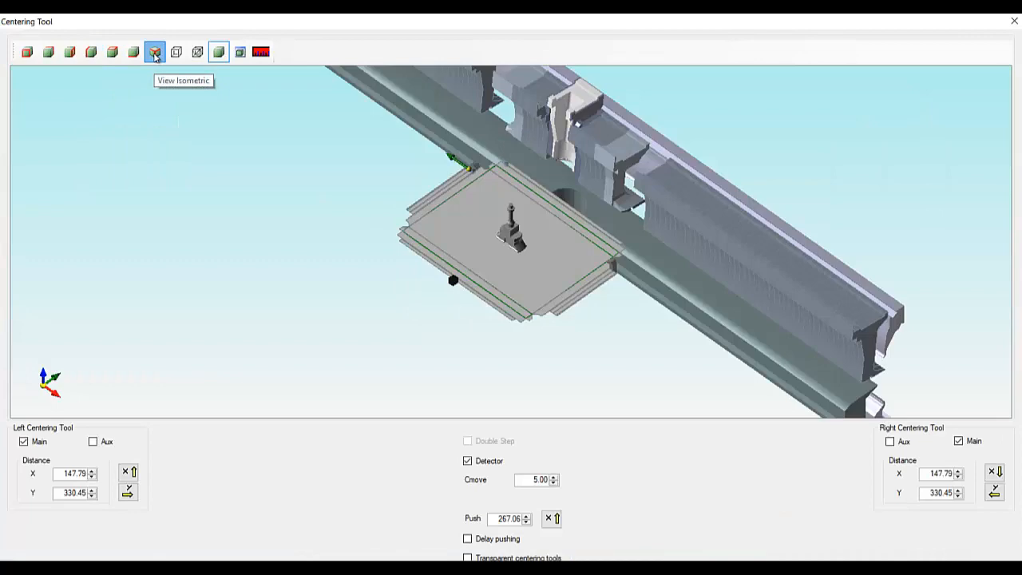
- Switch the centering view to isometric to inspect the sheet between the bending tools
left_click(153, 51)
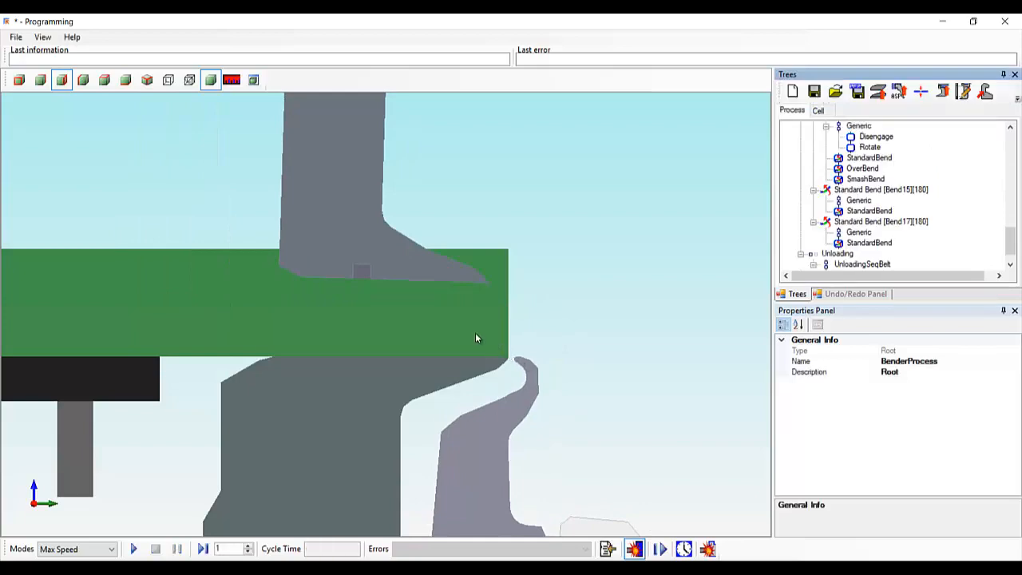
- Zoom to the bender in isometric view and set its Skin Visible property to False
left_click(147, 80)
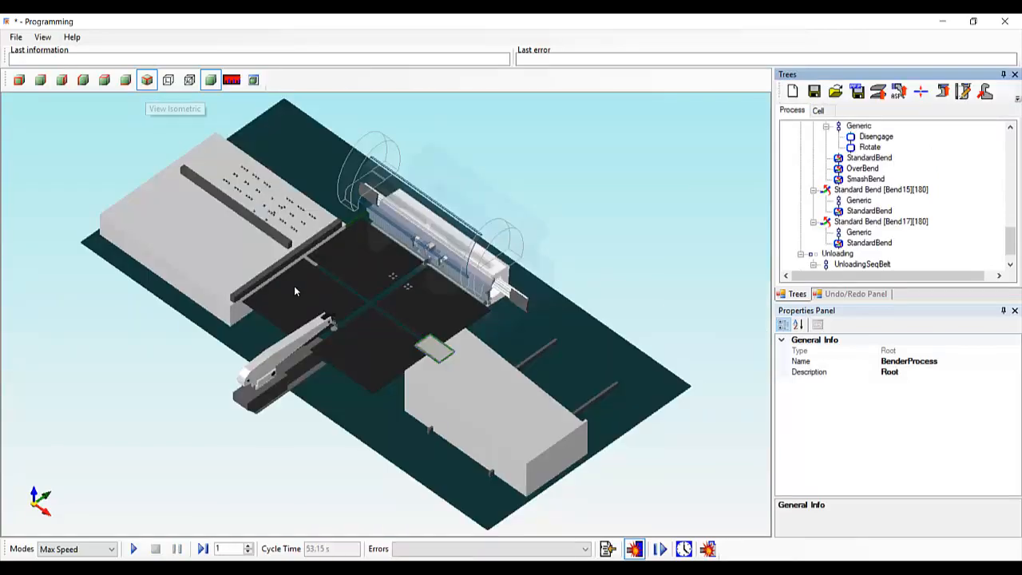
left_click(168, 80)
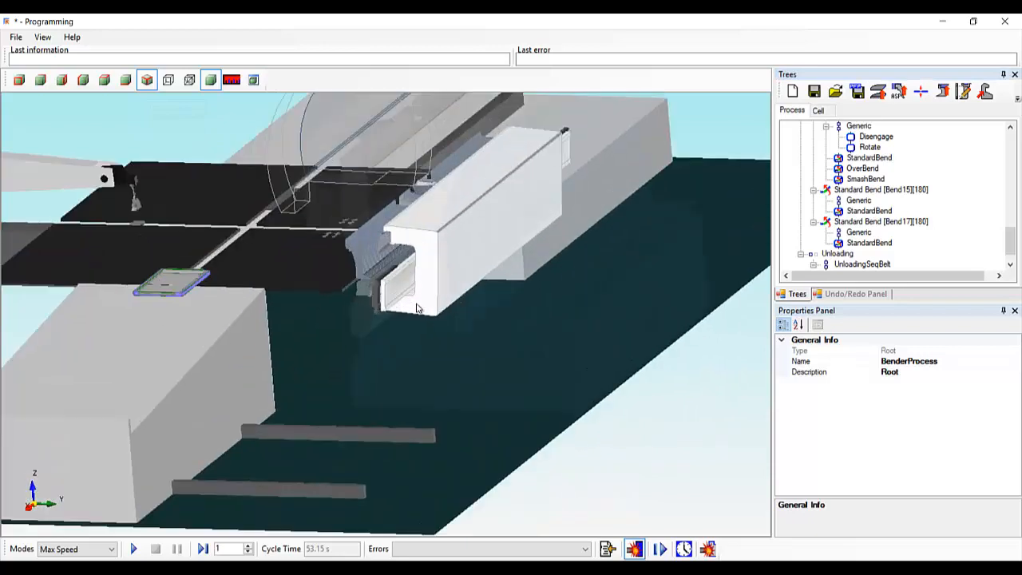
left_click(1015, 402)
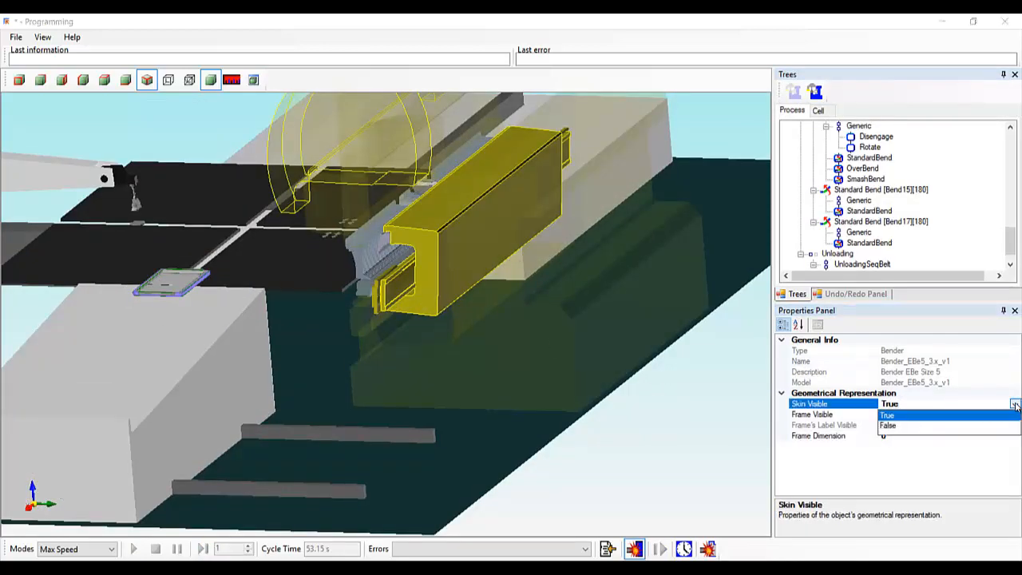
left_click(888, 425)
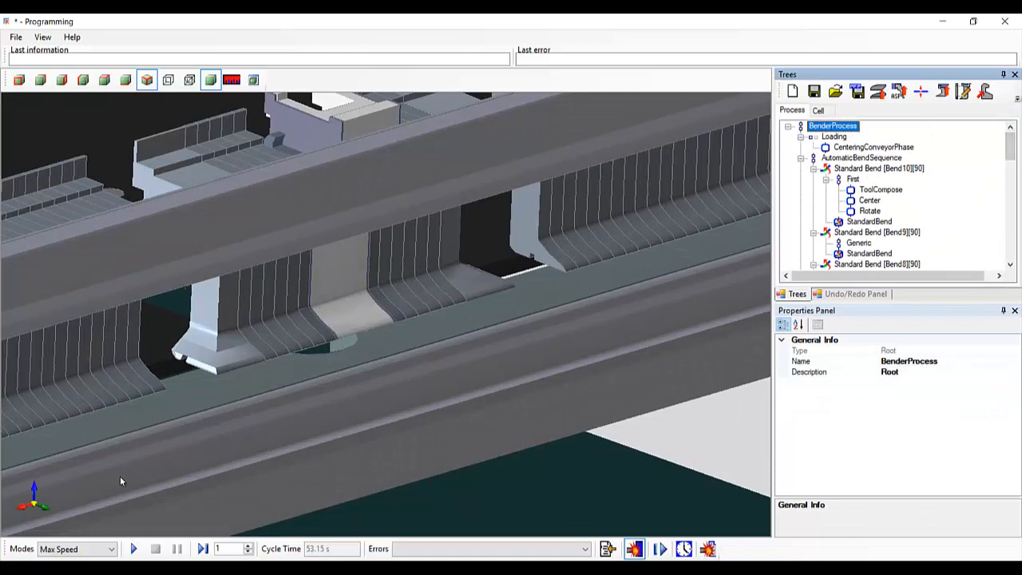
- Run the bend simulation with Play
left_click(134, 549)
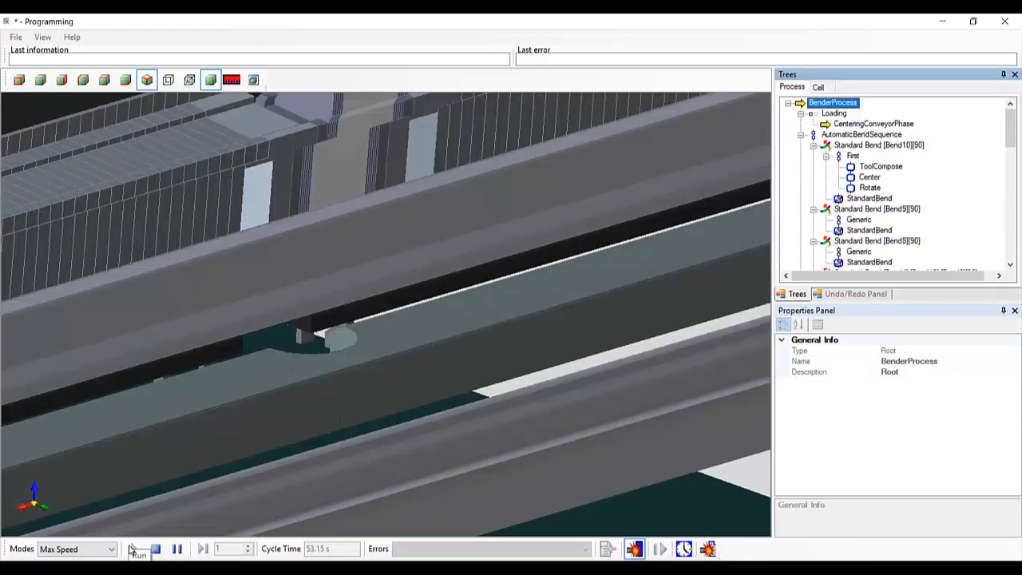